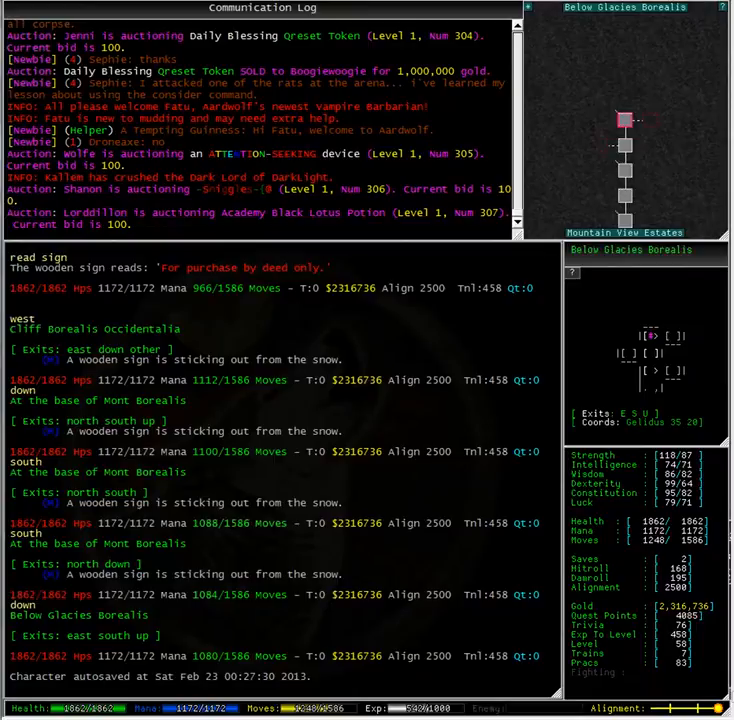
text(look)
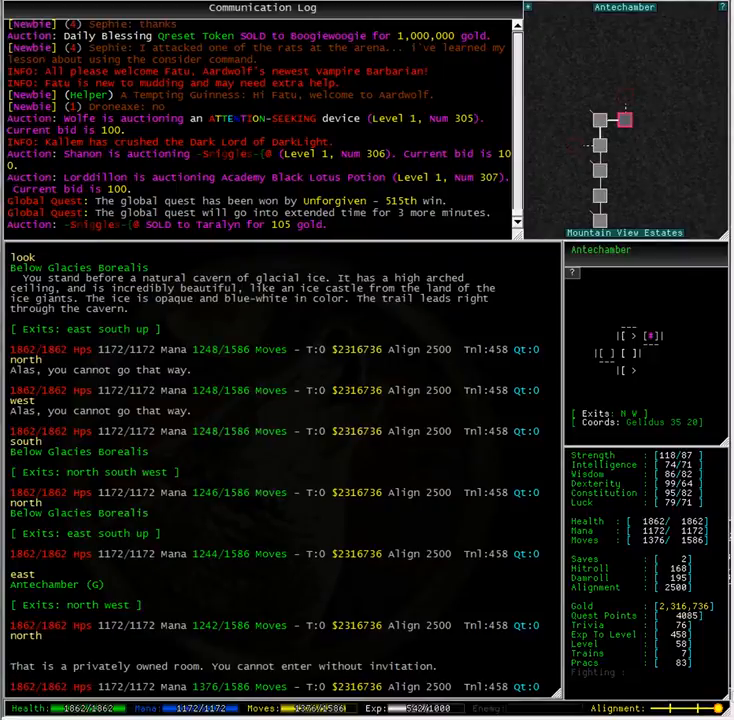
text(look)
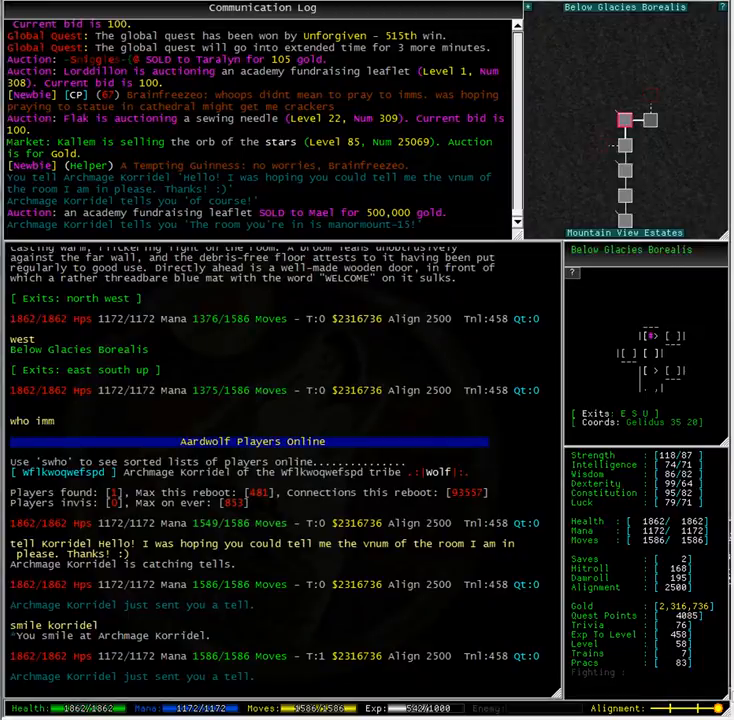
text(reply thank you so much! Have a great day :))
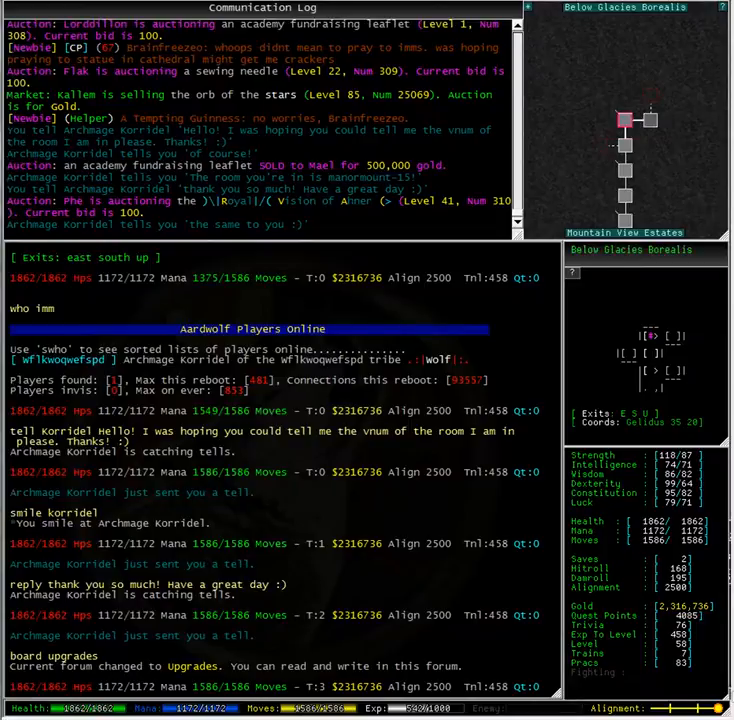
text(note write imm)
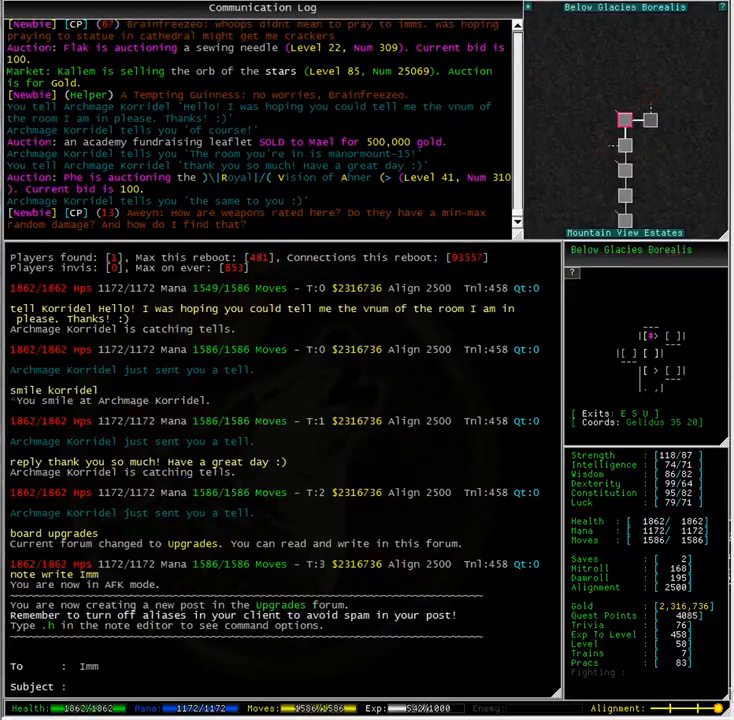
text(manor purchase)
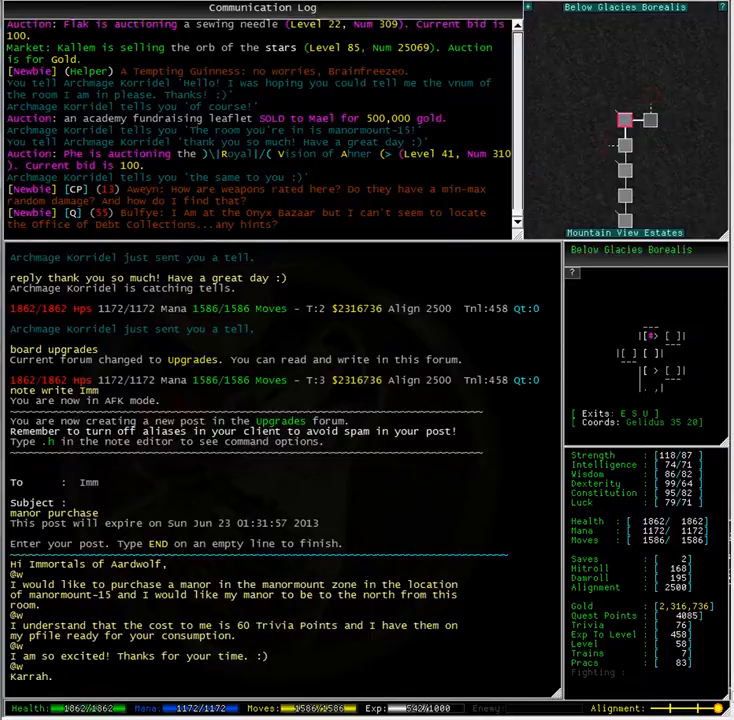
text(.s)
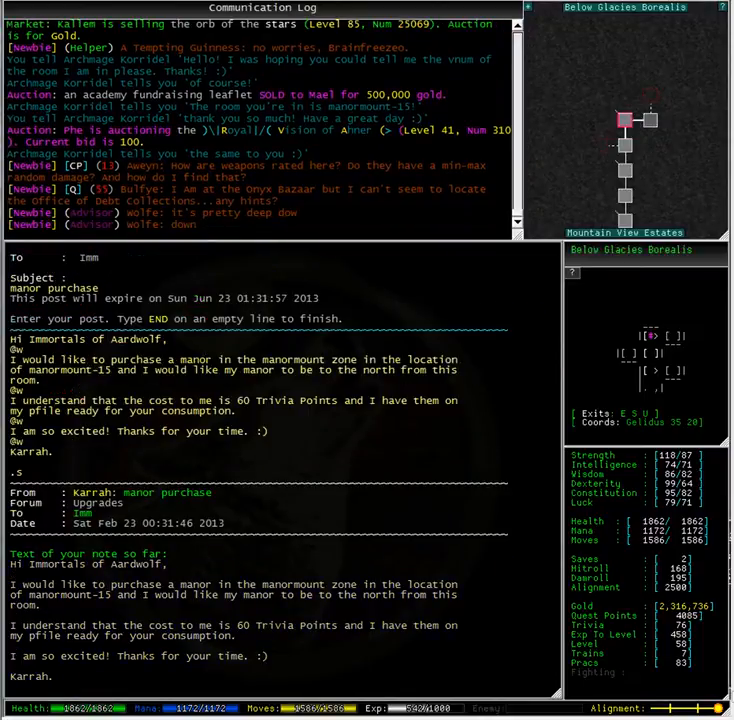